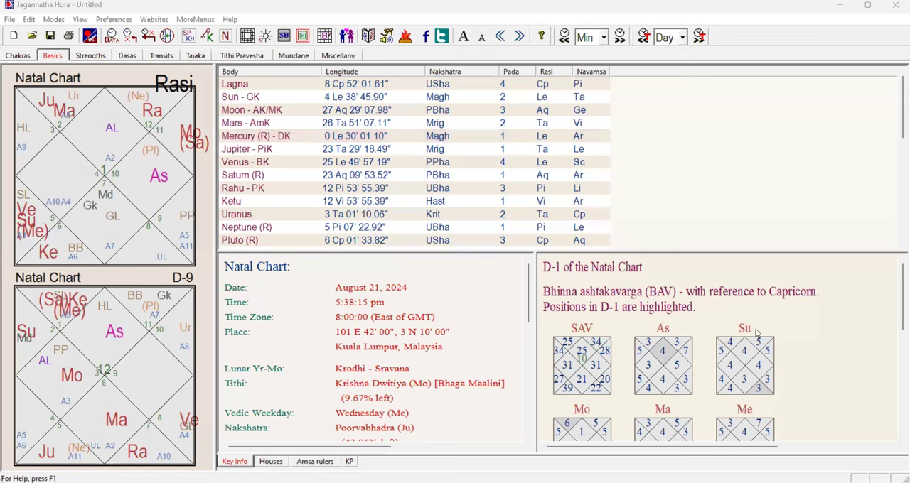
mouse_move(875, 260)
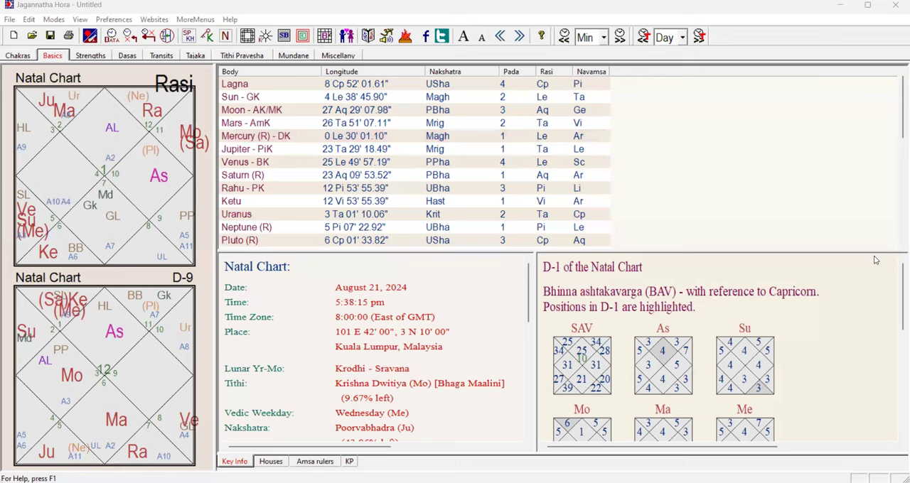
mouse_move(849, 404)
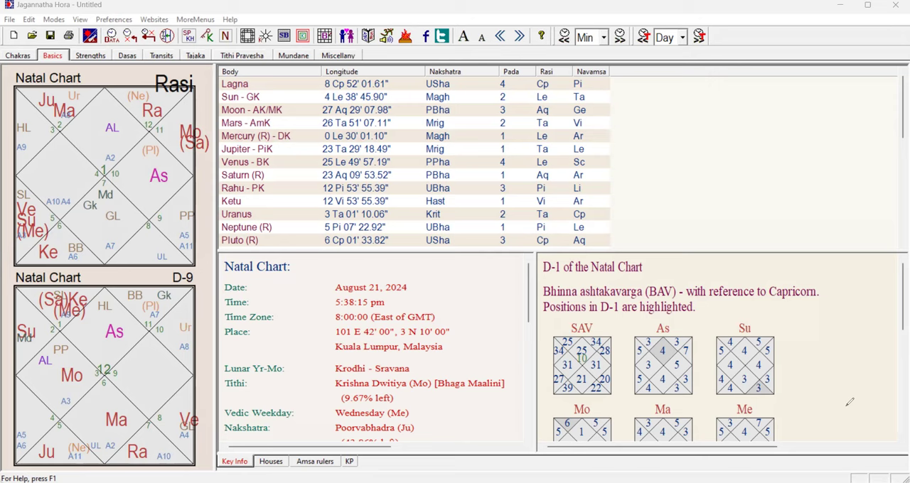
mouse_move(737, 280)
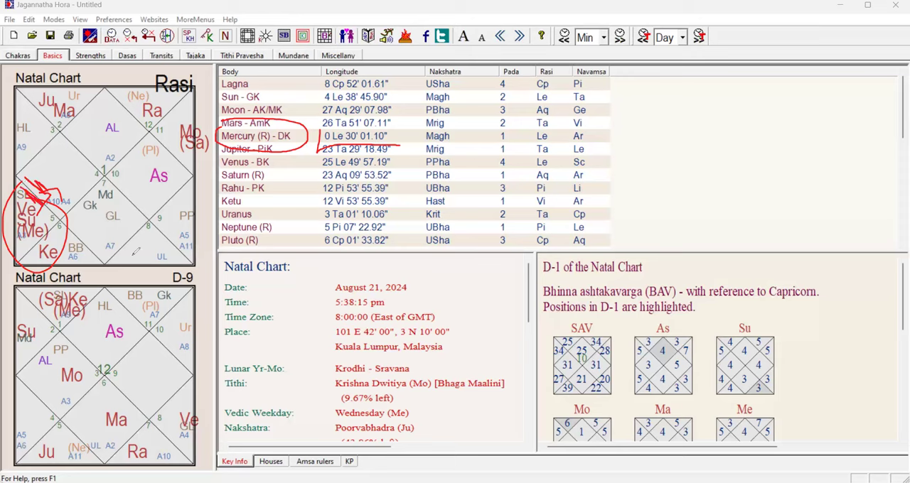
Step: Draw red marks beside Ra and near AL in the Rasi chart
drag(160, 245, 188, 266)
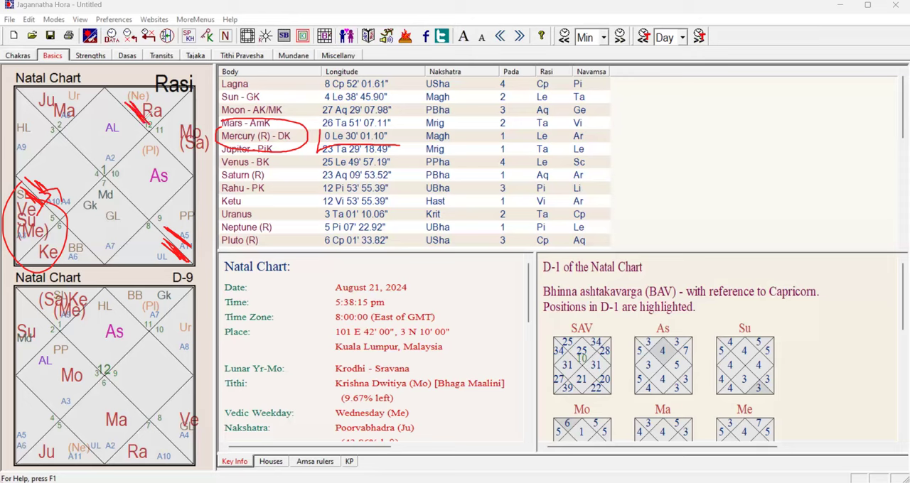
drag(115, 115, 152, 151)
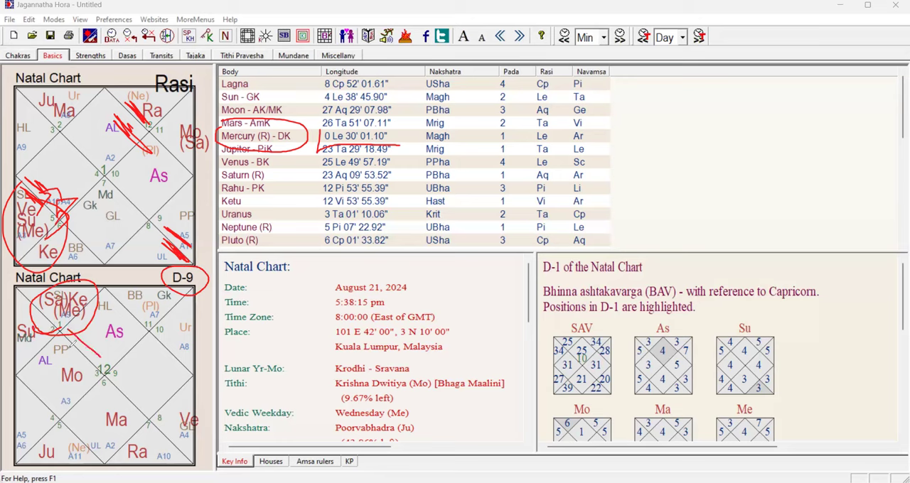
Step: Draw a red arrow near PP pointing at As in the D-9 chart
drag(68, 348, 107, 352)
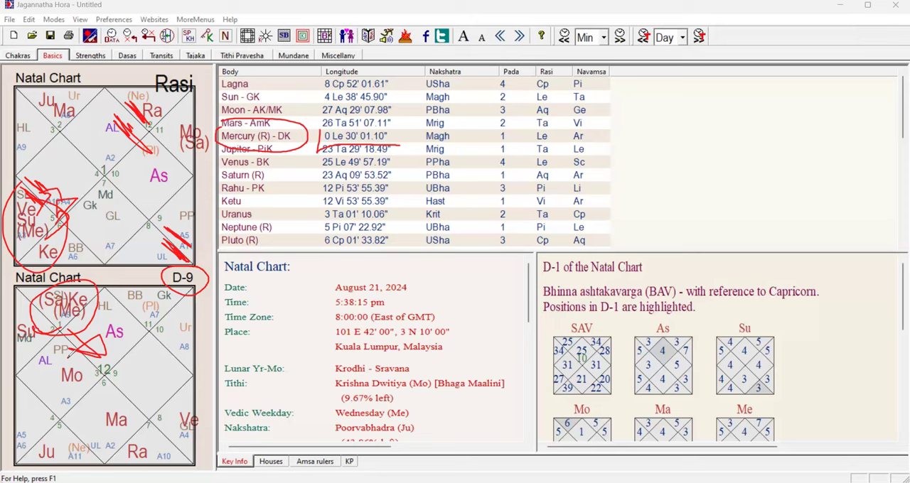
mouse_move(248, 109)
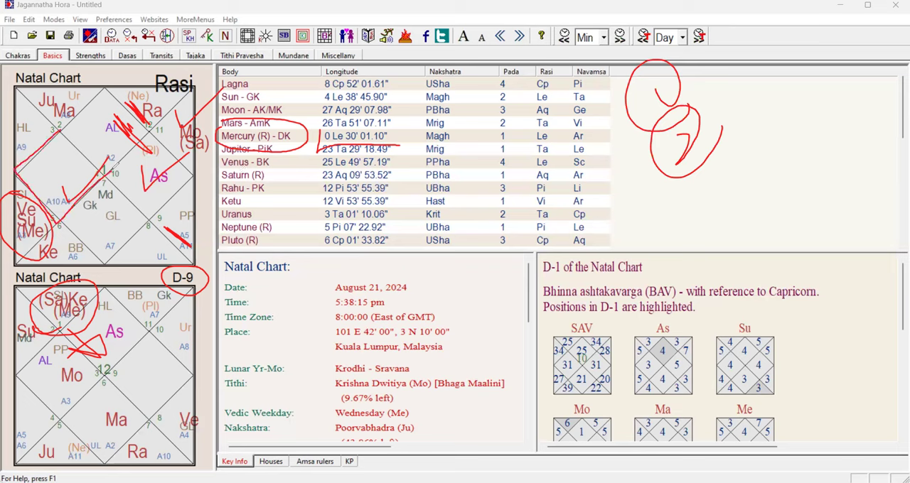
Step: Add red circled numbers and a tick mark beside the planet longitude table
drag(50, 117, 113, 170)
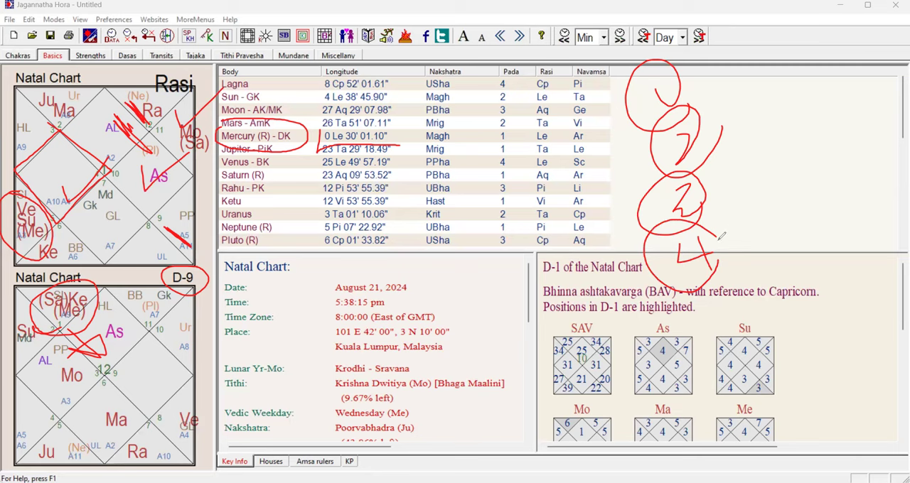
drag(718, 249, 768, 209)
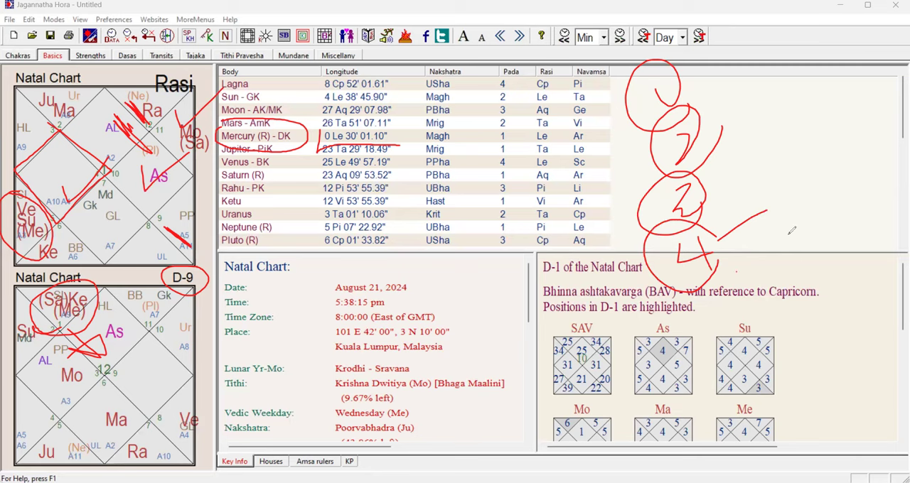
drag(737, 272, 795, 230)
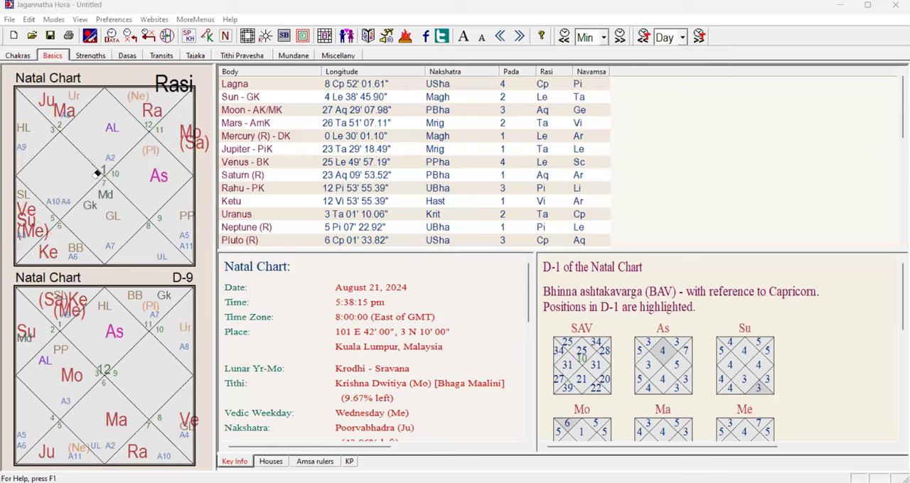
mouse_move(840, 366)
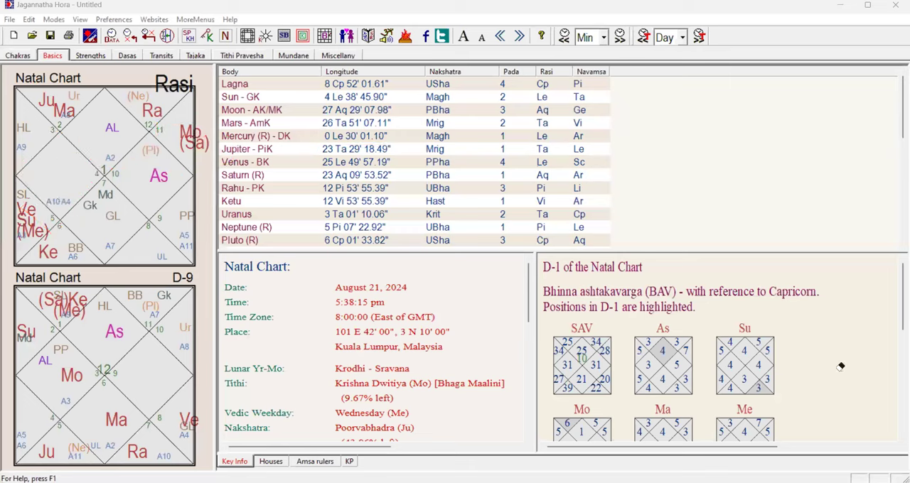
mouse_move(567, 275)
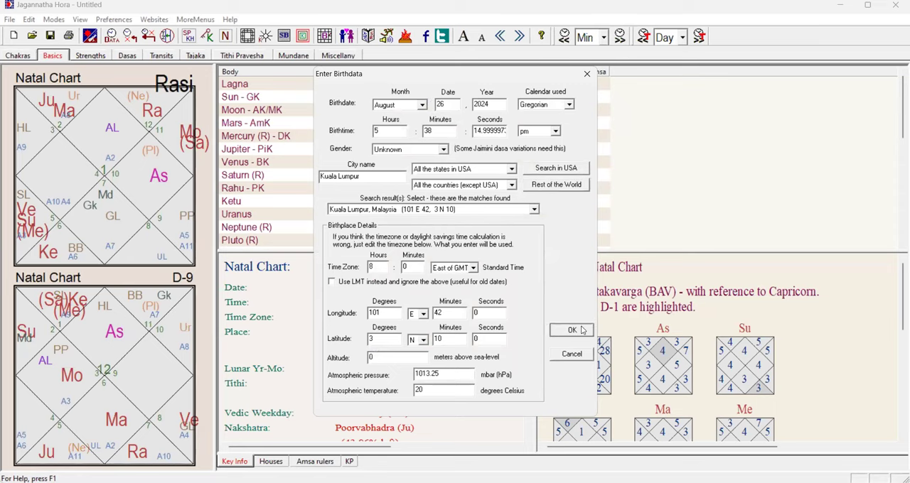
Step: Confirm birth data of August 26, 2024, keeping the time and Kuala Lumpur
click(571, 329)
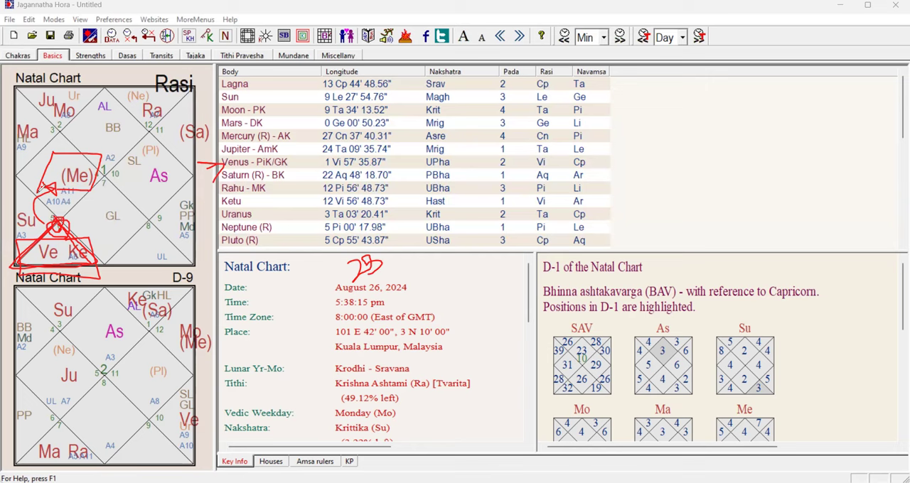
mouse_move(83, 233)
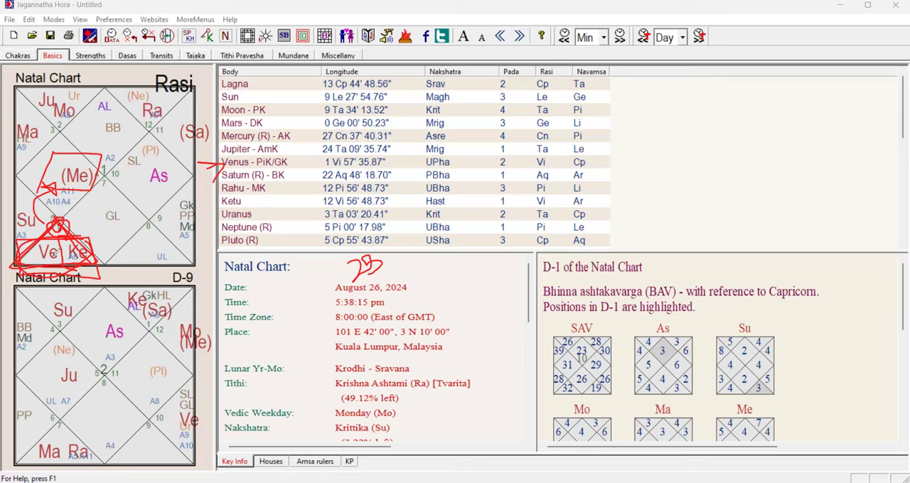
mouse_move(167, 119)
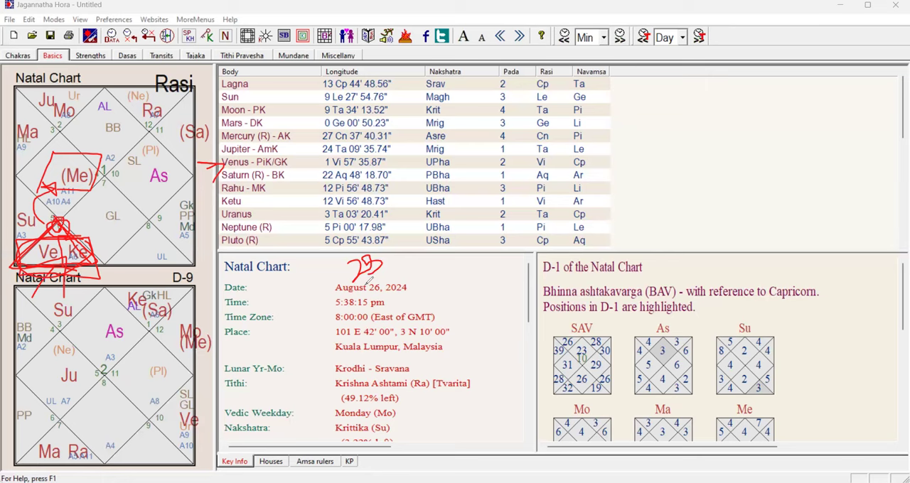
mouse_move(92, 219)
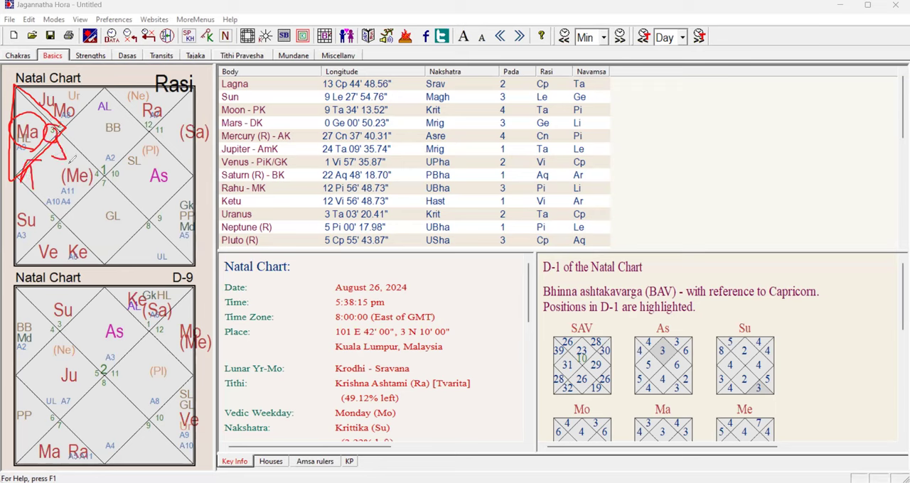
Step: Circle Ma in the Rasi chart in red
drag(54, 163, 103, 188)
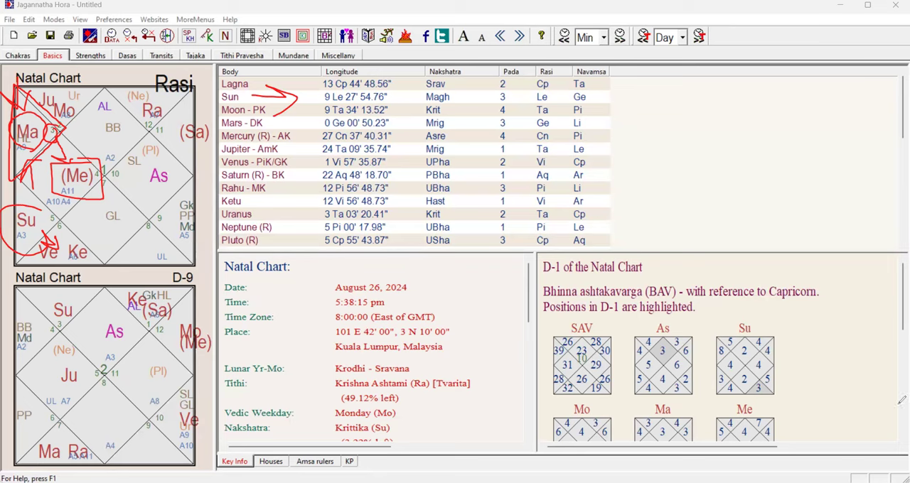
mouse_move(818, 397)
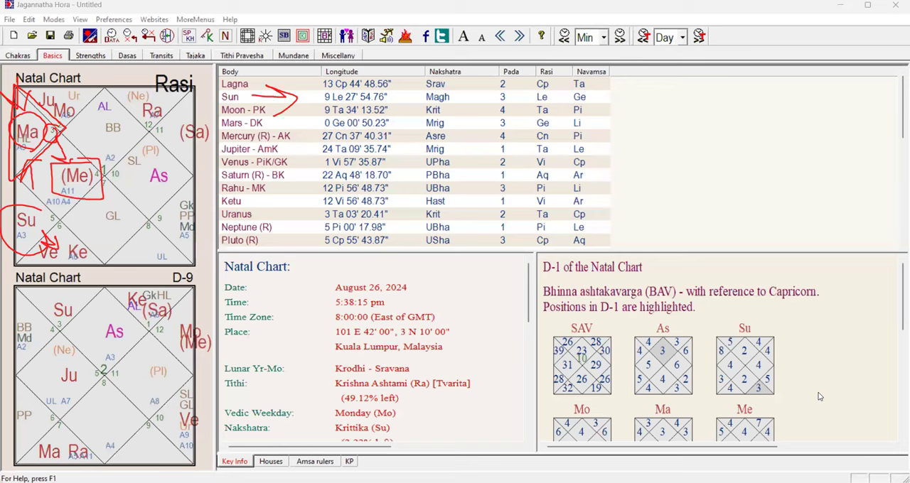